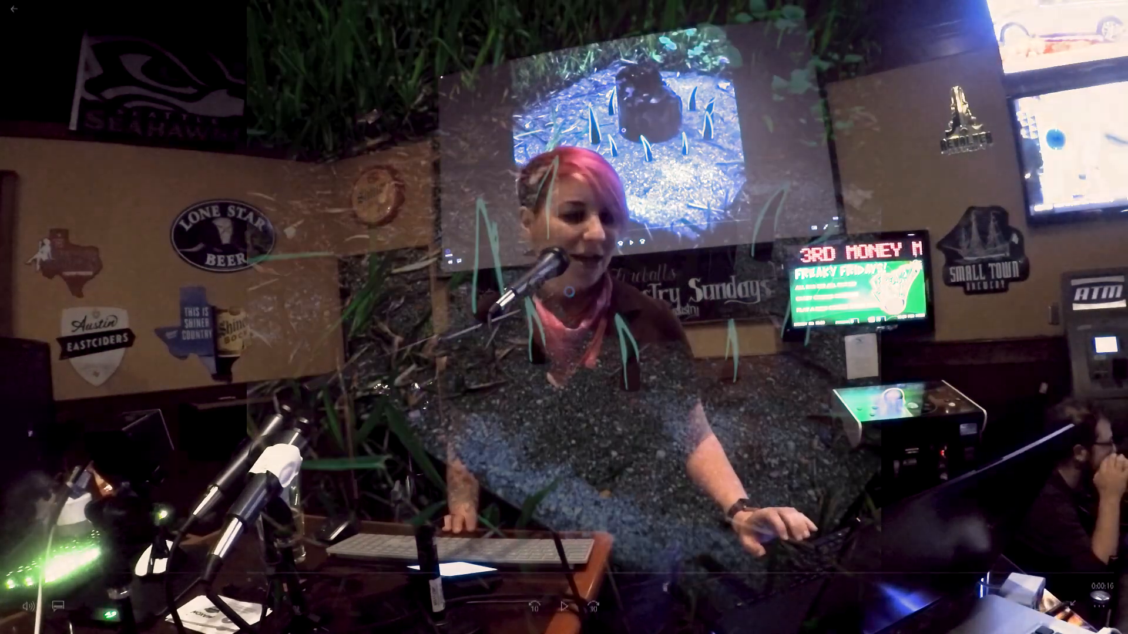
Play HDRtest_A_v02_SQR to the end, then switch to the chrome ball photo in Photos
left_click(1039, 606)
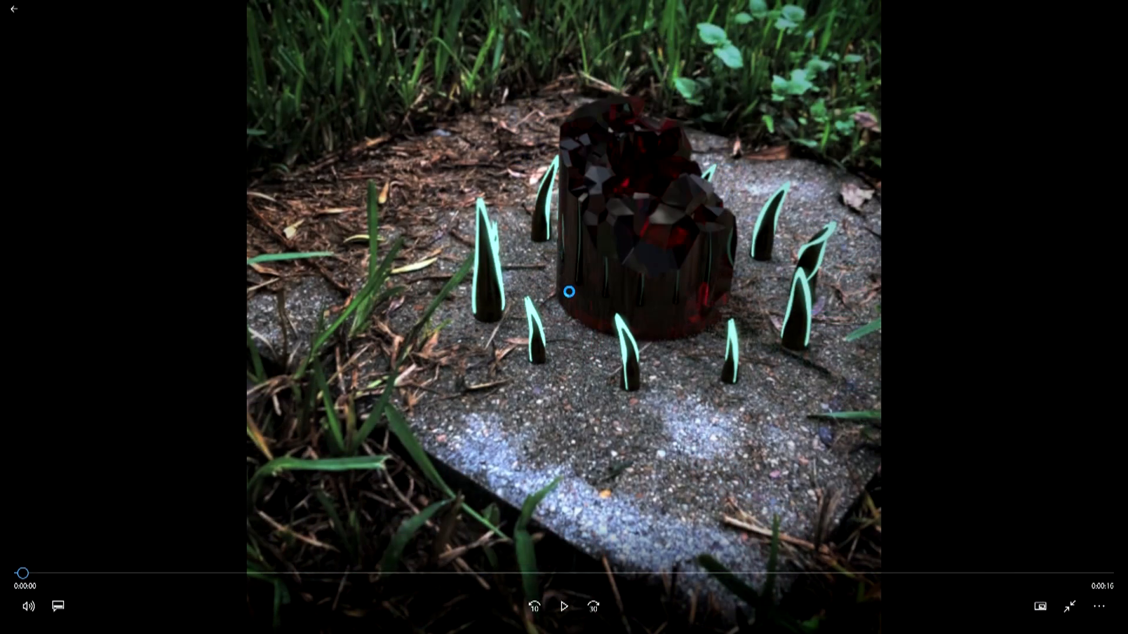
left_click(564, 605)
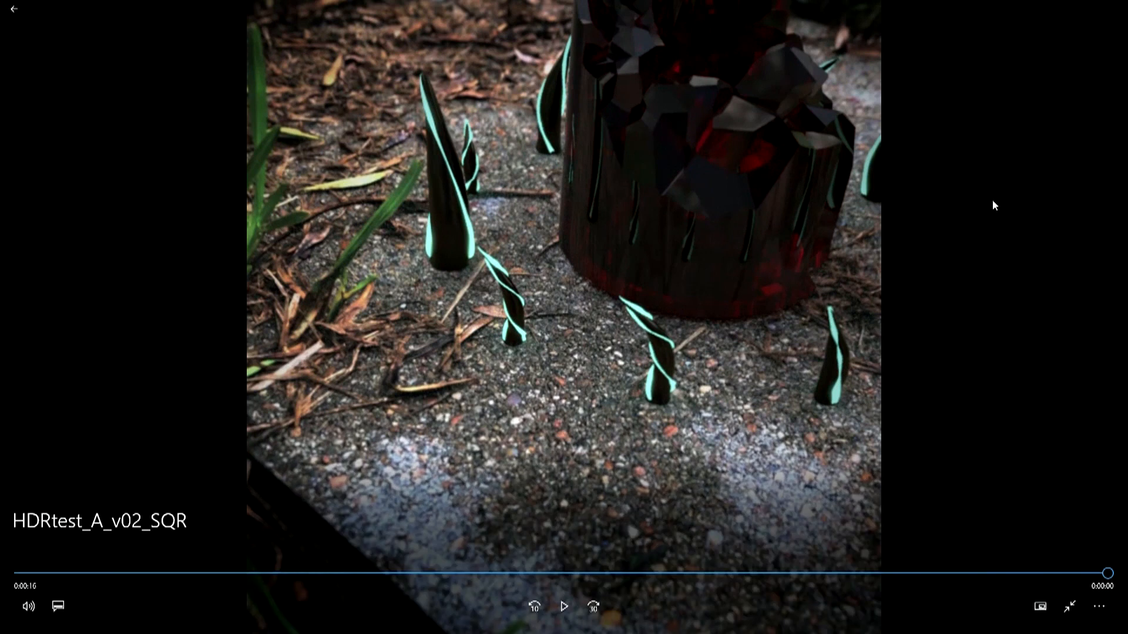
key("alt+tab")
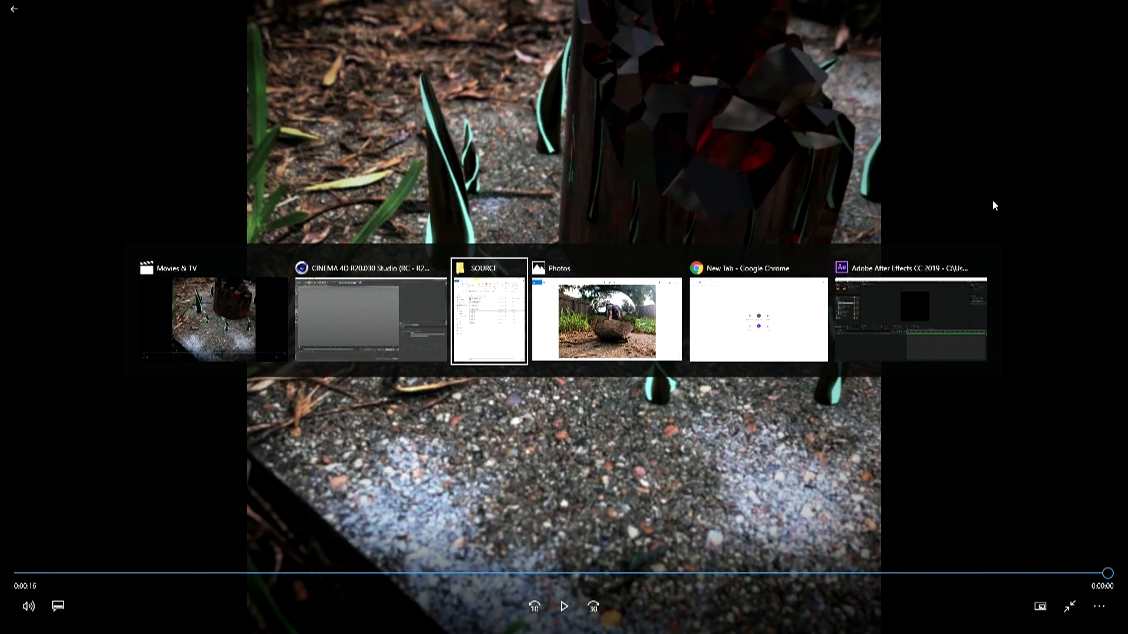
left_click(611, 320)
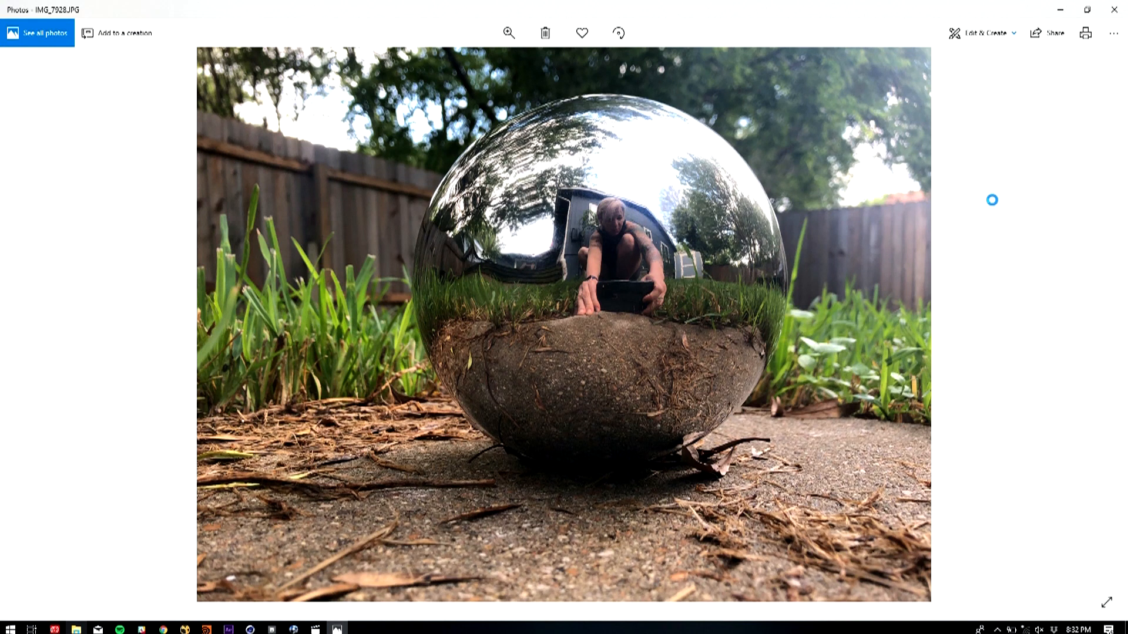